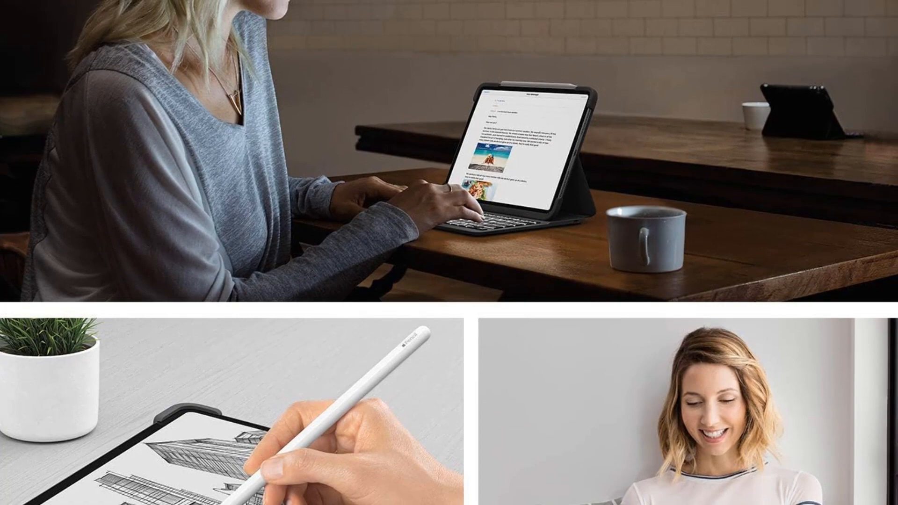
{"action": "scroll", "scroll_direction": "down", "scroll_amount": 3}
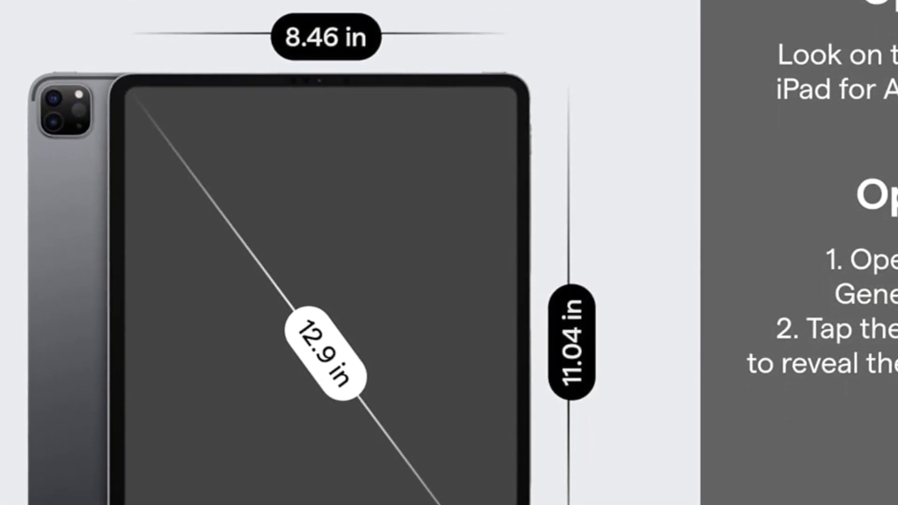
{"action": "scroll", "scroll_direction": "down", "scroll_amount": 3}
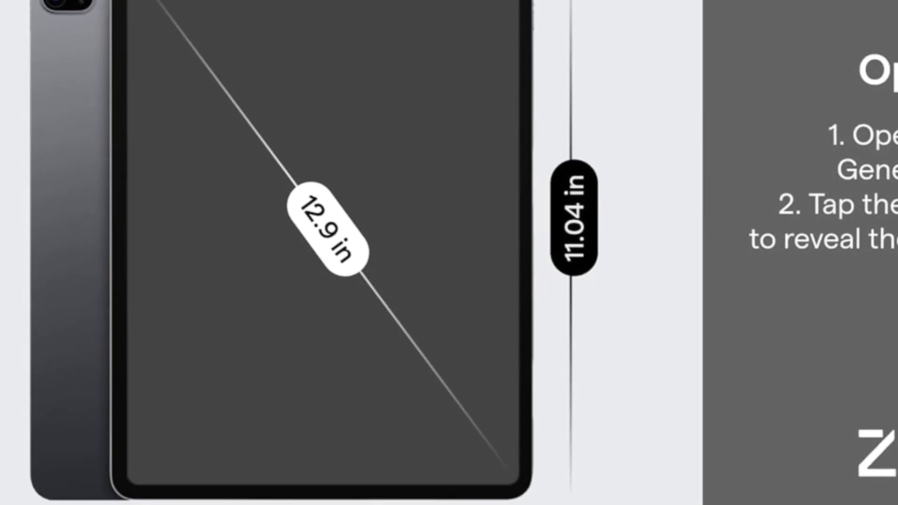